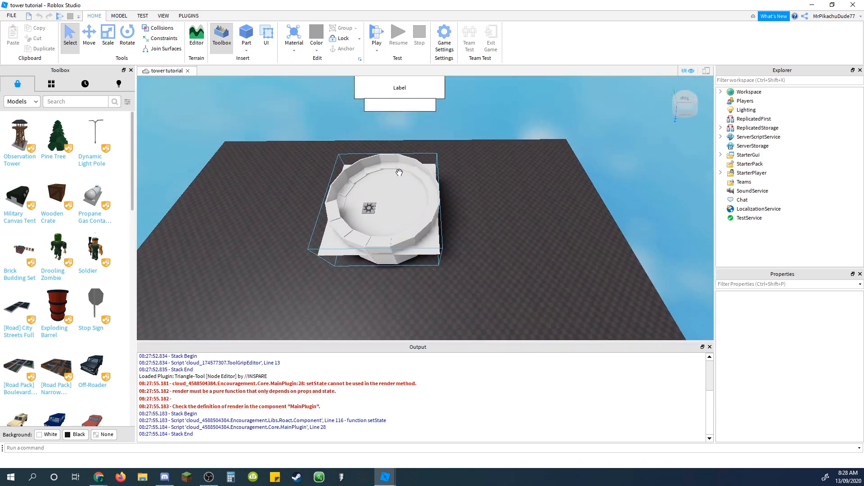
# Move the End room model from ReplicatedStorage into the Workspace and expand its parts
pyautogui.click(449, 298)
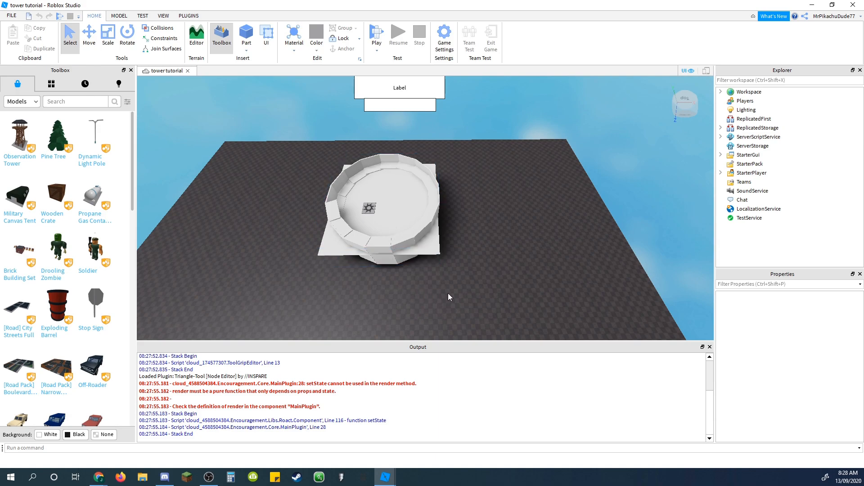
pyautogui.moveTo(438, 307)
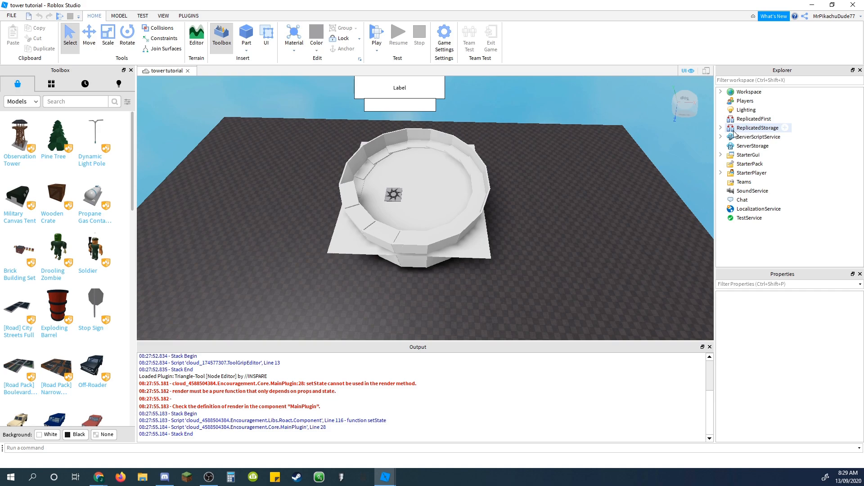
pyautogui.click(721, 127)
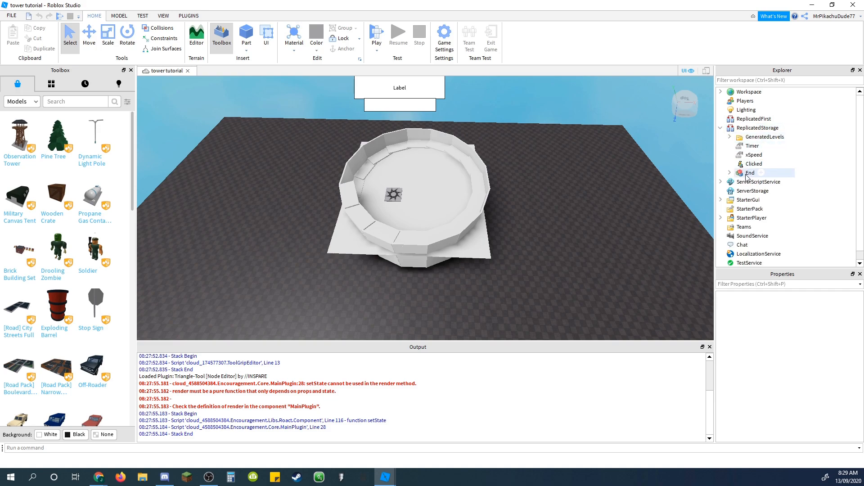
pyautogui.click(751, 173)
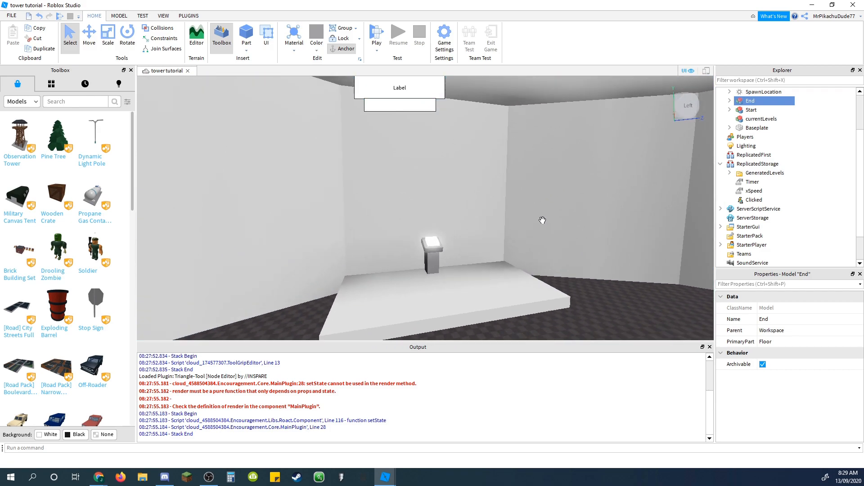
pyautogui.click(730, 101)
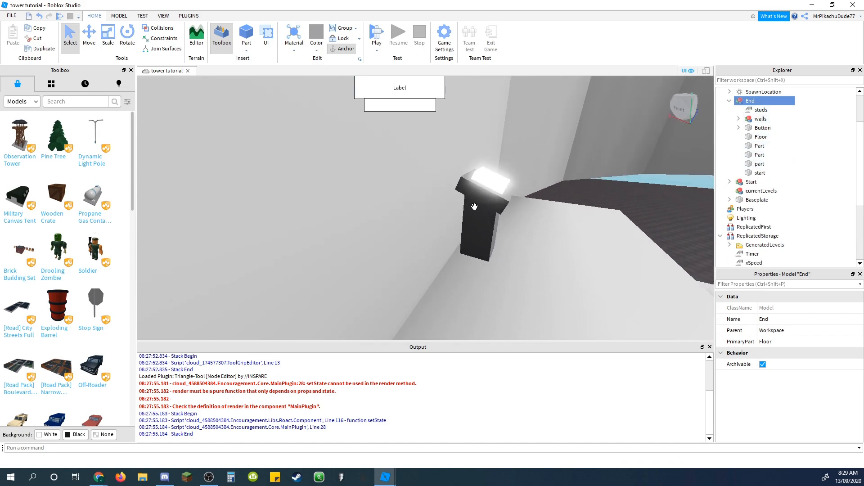
# Delete the two pedestal Parts under the button and set Button's Orientation to 0,0,0
pyautogui.click(763, 137)
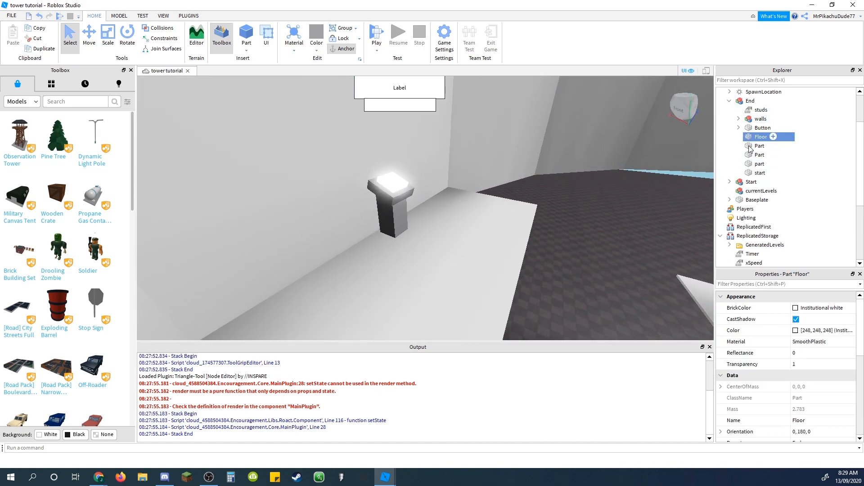
pyautogui.click(760, 154)
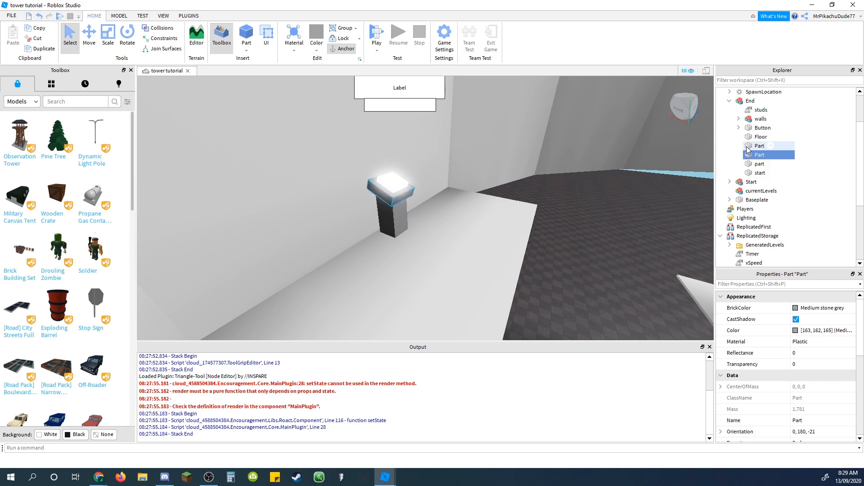
pyautogui.click(763, 136)
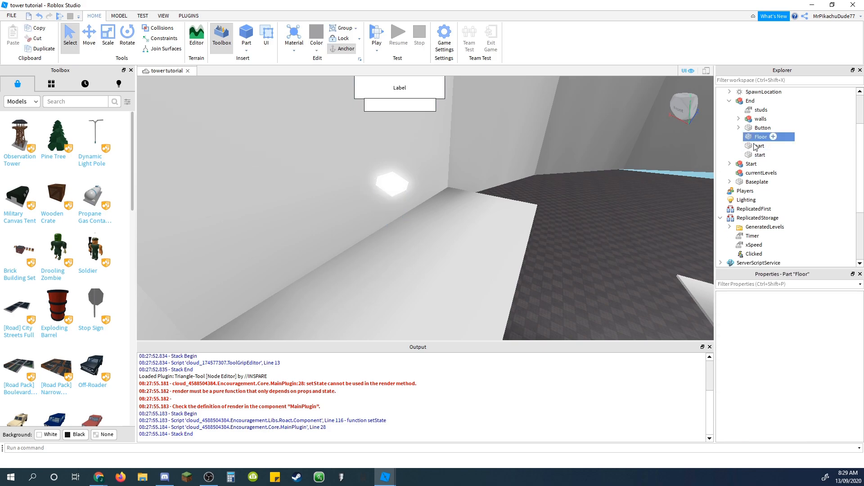
pyautogui.click(762, 127)
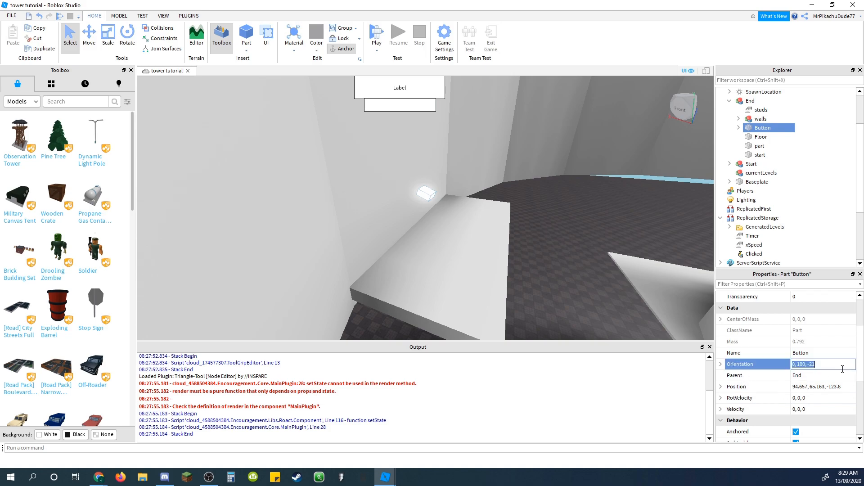
pyautogui.write('0,0,0')
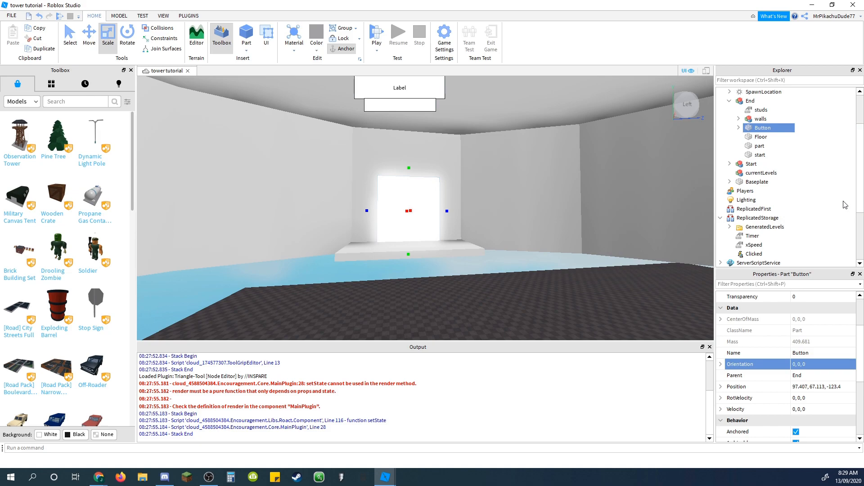
pyautogui.moveTo(761, 127)
pyautogui.write('Door')
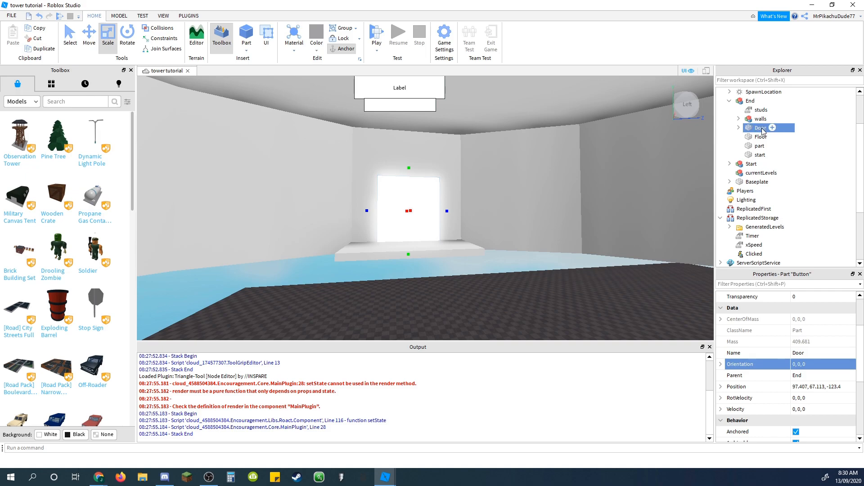
# Insert a Script inside the renamed Door part
pyautogui.click(739, 127)
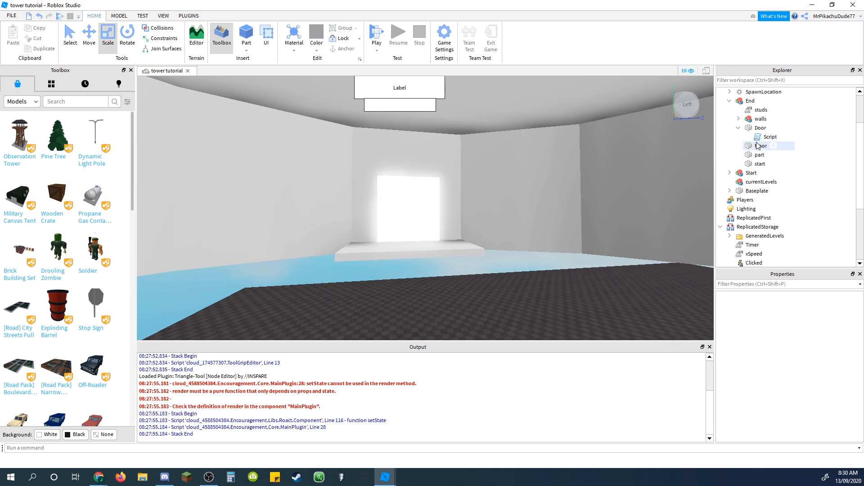
# Replace the script's first line with script.Parent.Touched:connect(function(hit) and start a new line
pyautogui.doubleClick(767, 137)
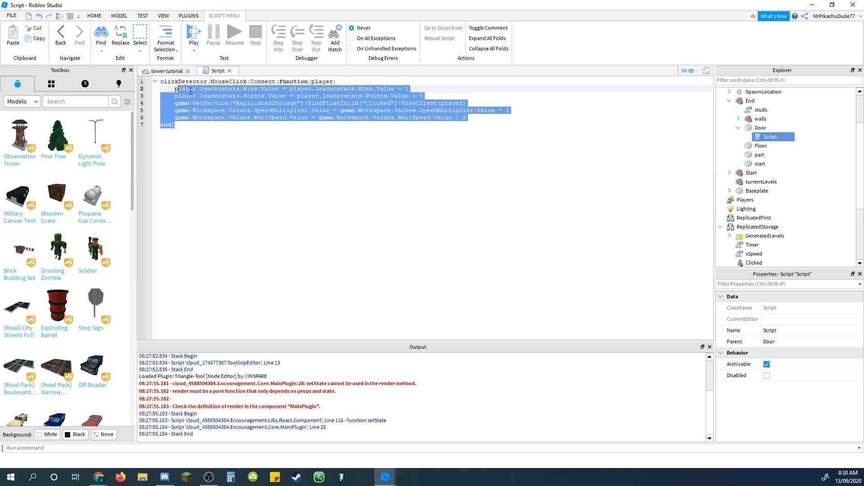
pyautogui.click(160, 81)
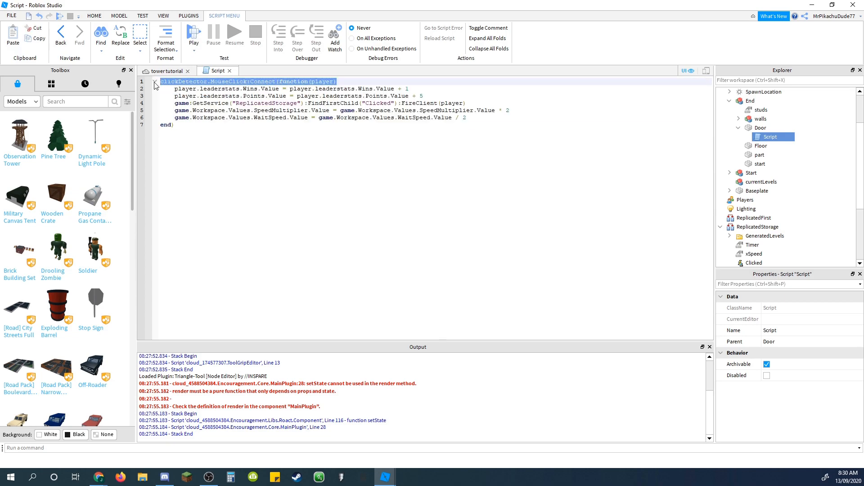
pyautogui.write('script.Parent')
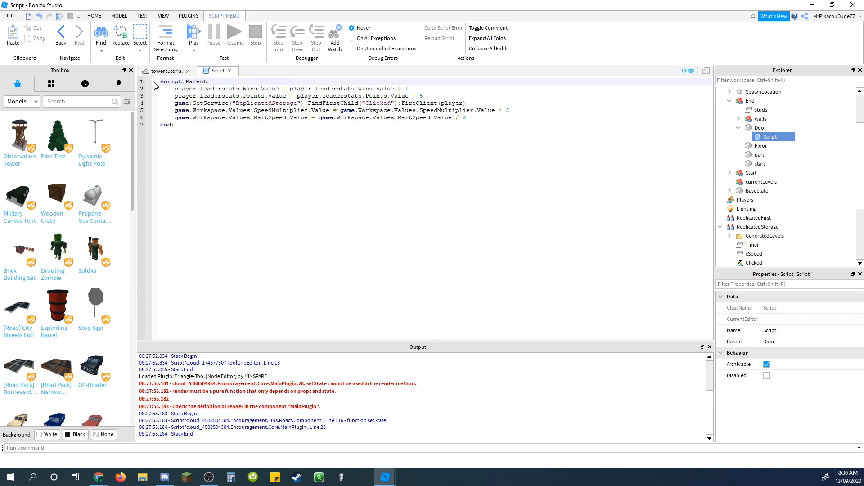
pyautogui.write('.Touched')
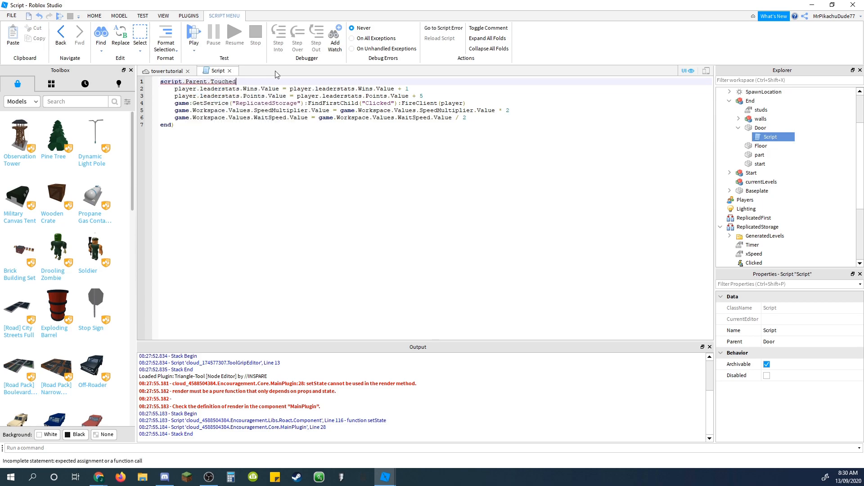
pyautogui.click(762, 127)
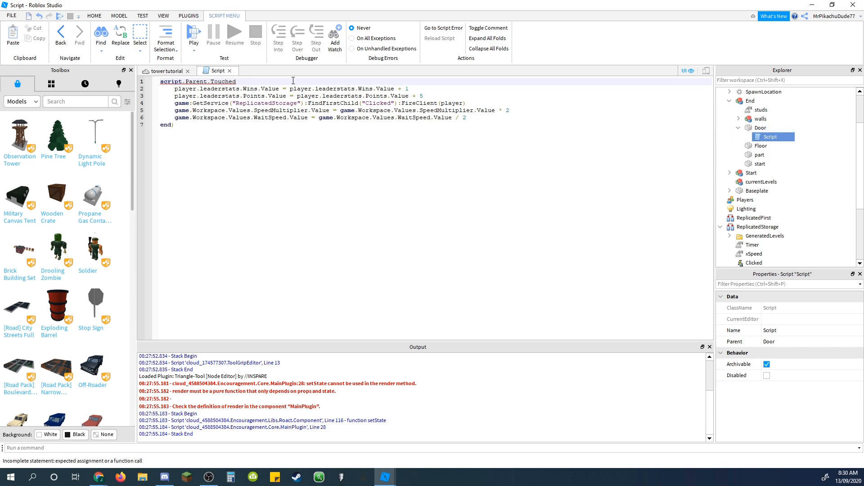
pyautogui.write('connect(')
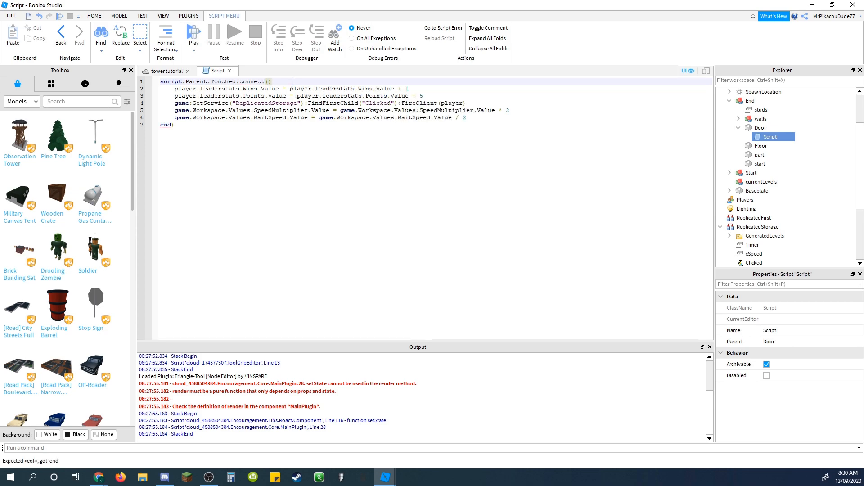
pyautogui.write('function(')
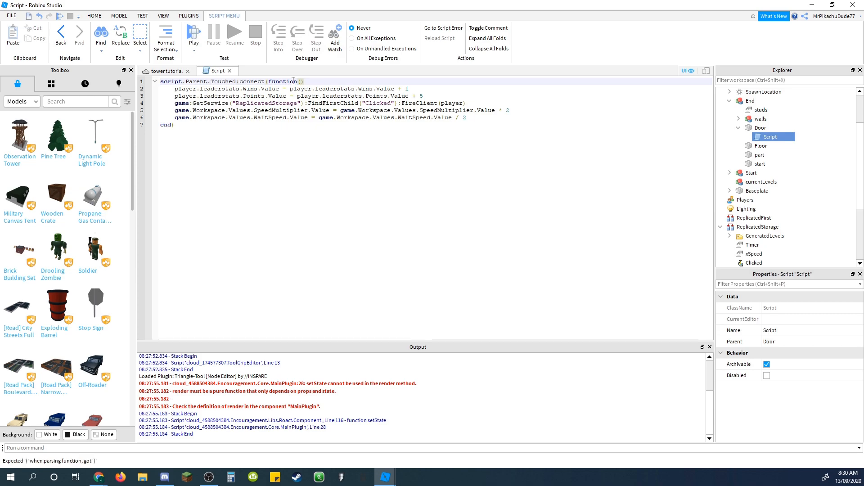
pyautogui.write('hit')
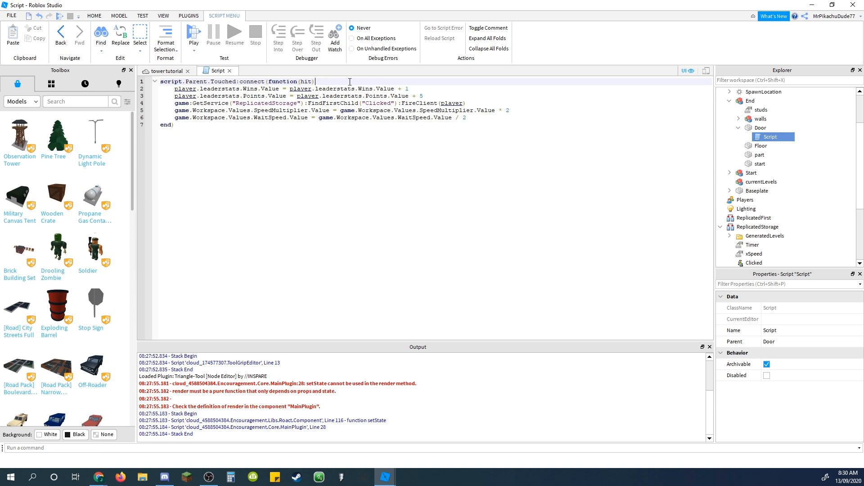
pyautogui.press('Return')
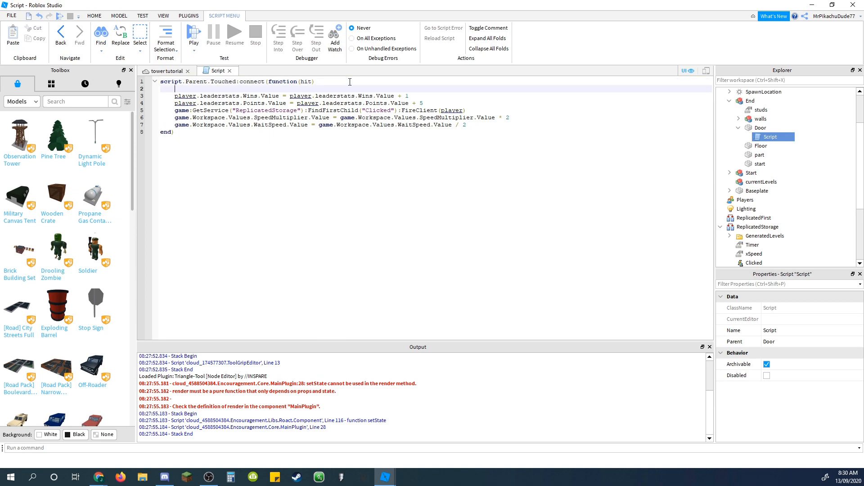
# Add local player = game.Players:GetPlayerFromCharacter(hit.Parent) as the first line inside the touch function
pyautogui.write('local player = game.Players')
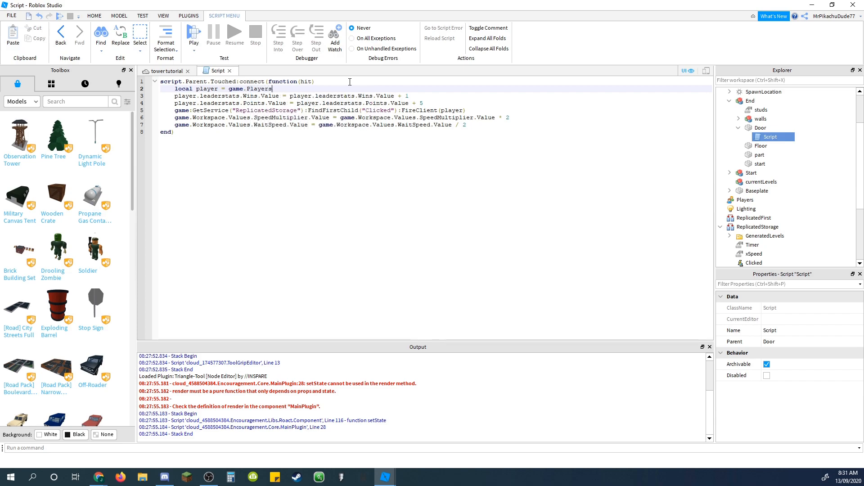
pyautogui.write(':GetPlayerFromCharacter(')
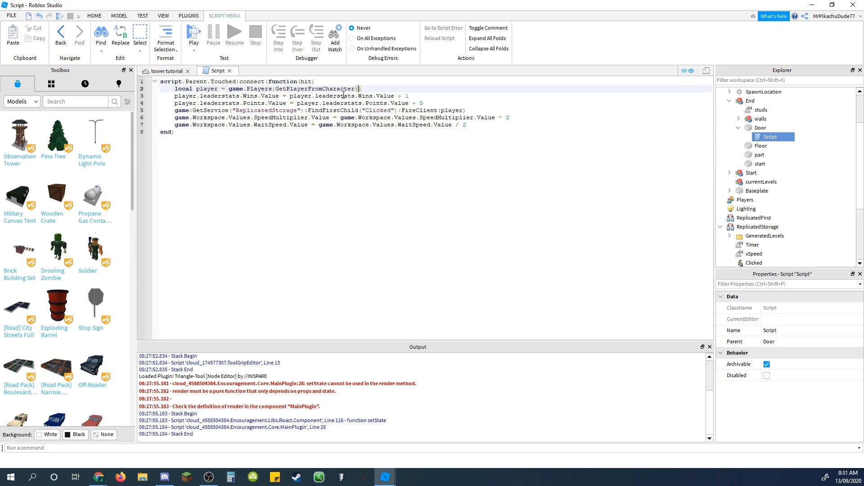
pyautogui.click(357, 89)
pyautogui.write('hit.Parent')
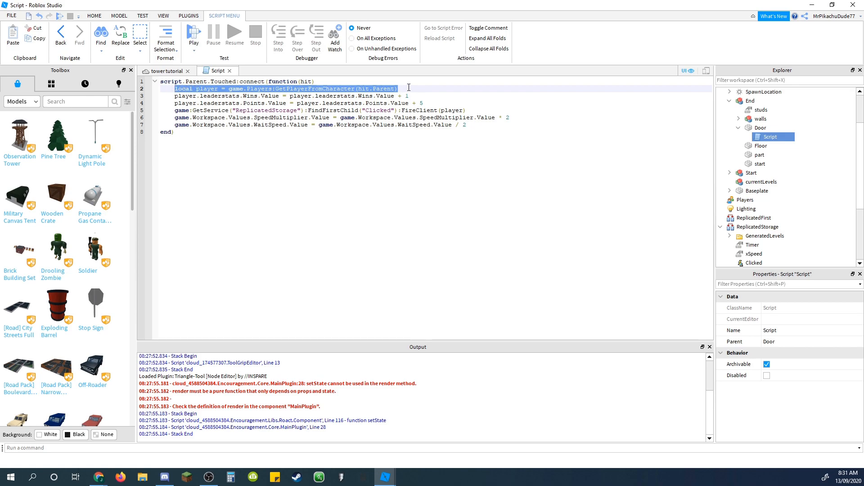
pyautogui.click(405, 88)
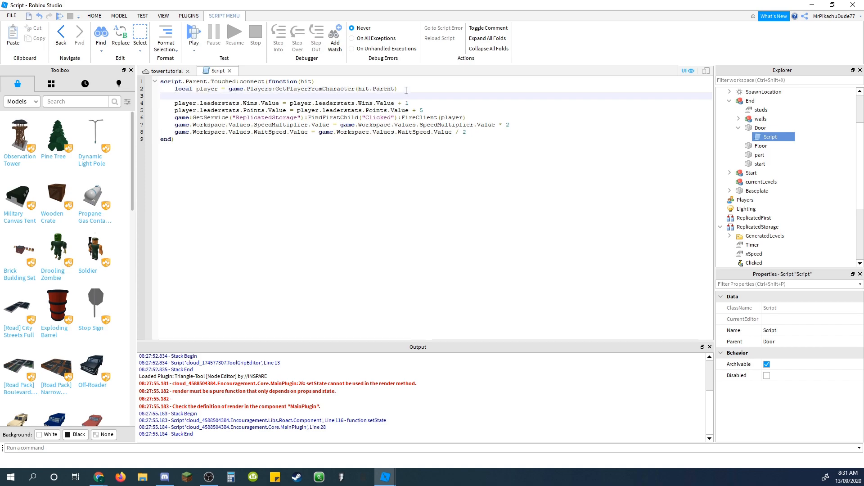
# Add the check 'if player.stats.finished.Value == false then' above the reward lines
pyautogui.write('if player.stats')
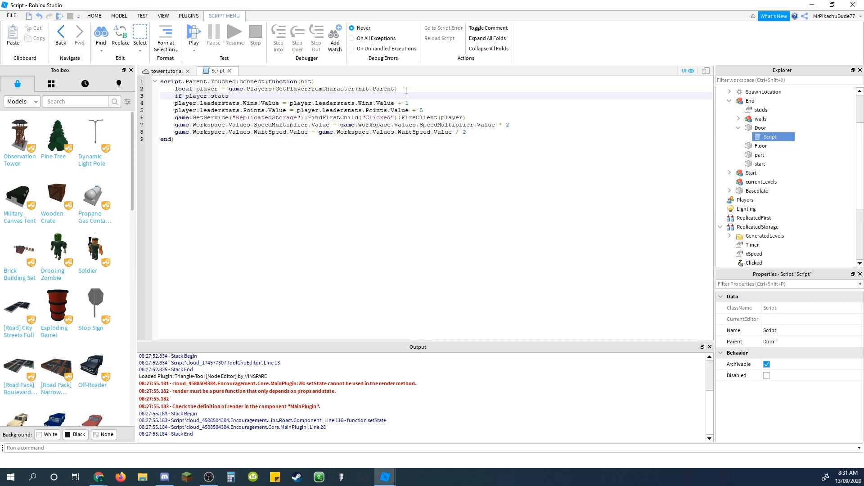
pyautogui.write('.finished')
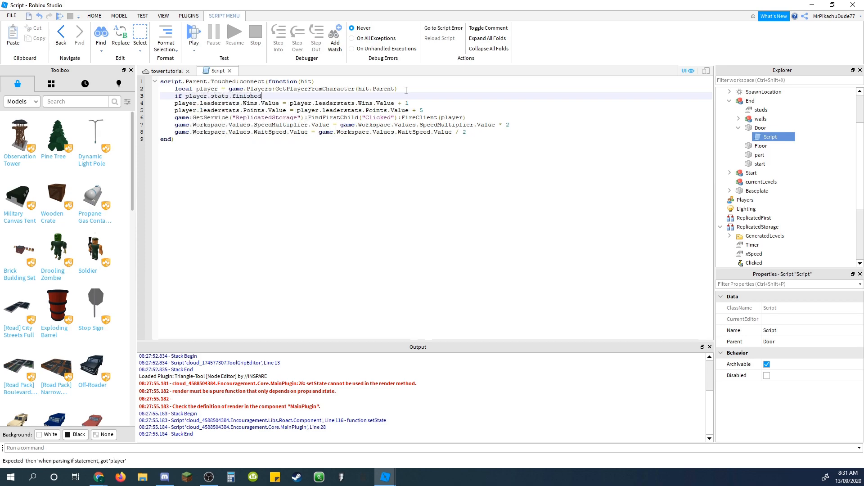
pyautogui.write('.Value =')
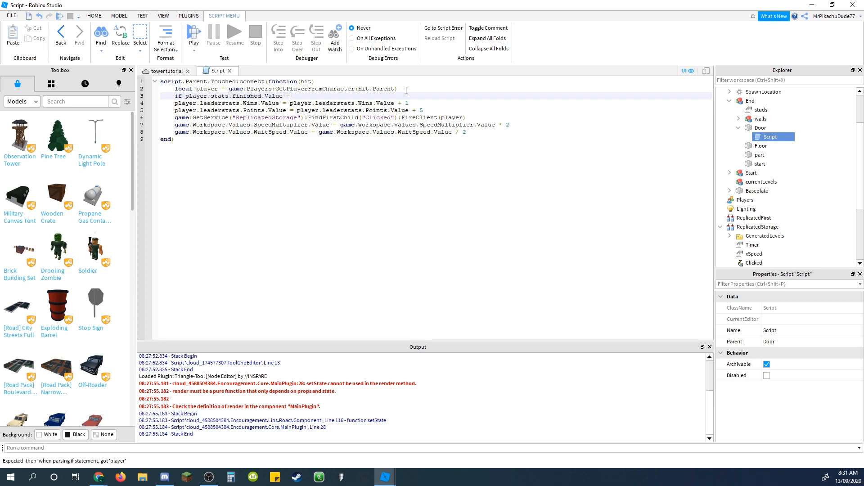
pyautogui.write('=')
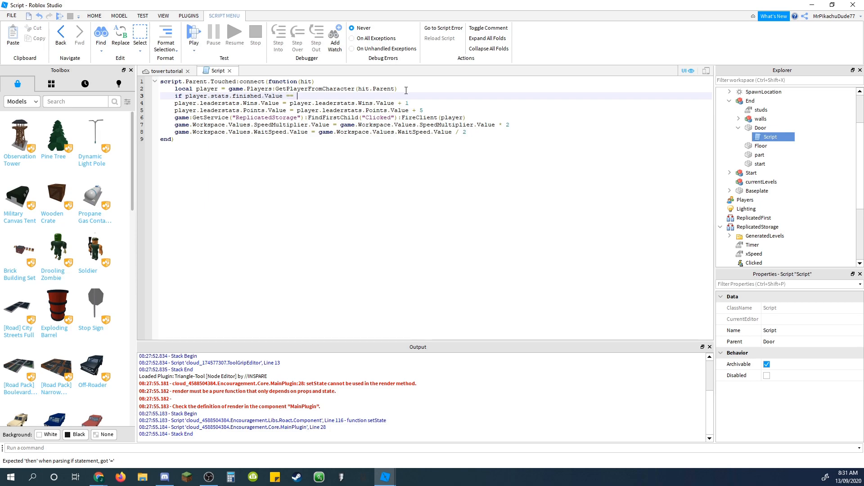
pyautogui.write('false then')
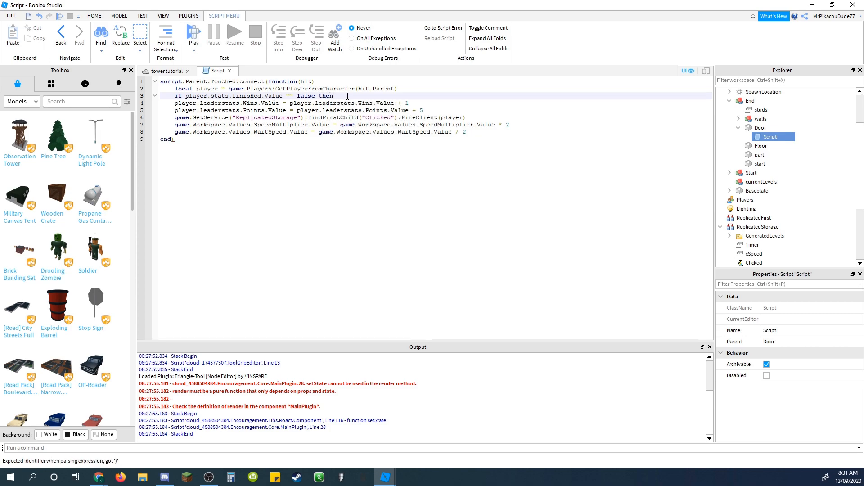
# Move the reward lines inside the check and reference player.stats.finished there
pyautogui.tripleClick(254, 96)
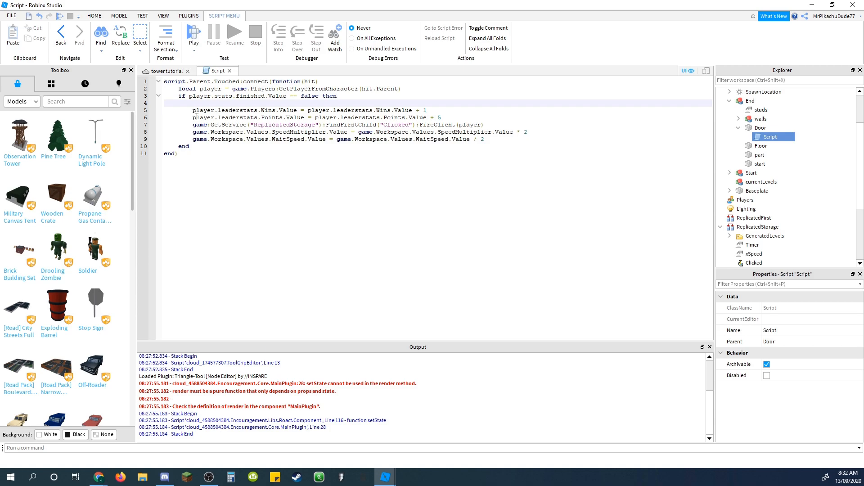
pyautogui.write('pa')
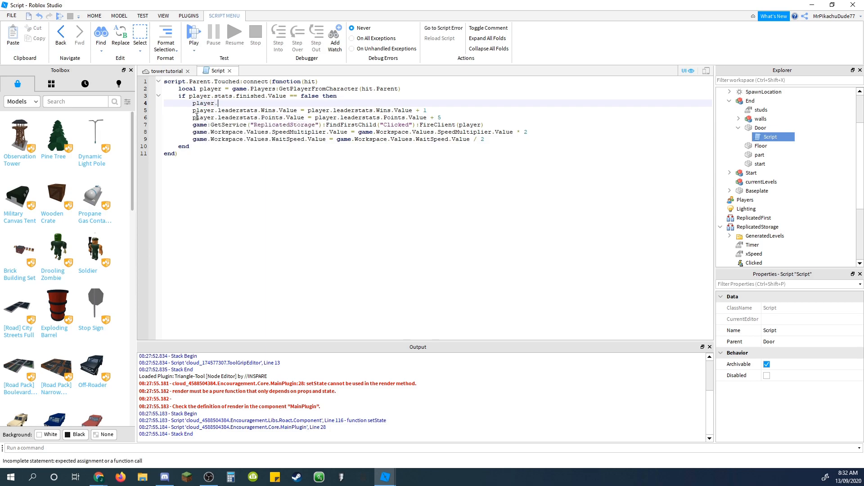
pyautogui.write('stats.finish')
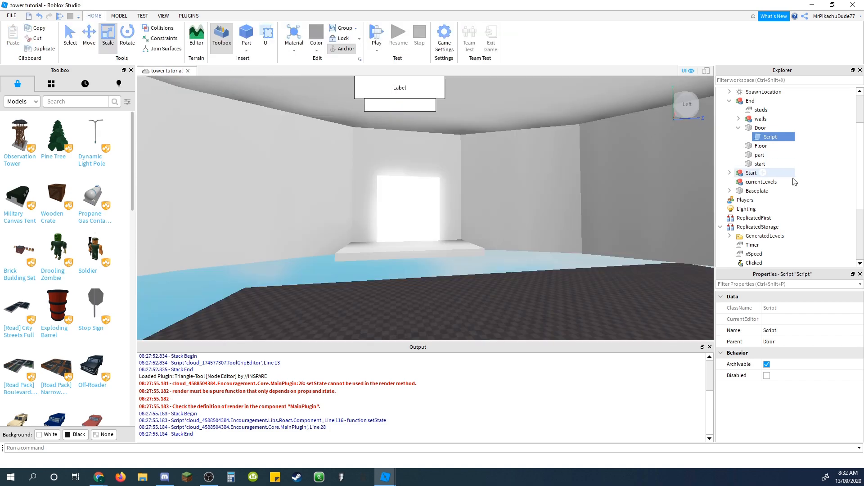
# Collapse the Explorer trees and open the Main script under ServerScriptService
pyautogui.scroll(3)
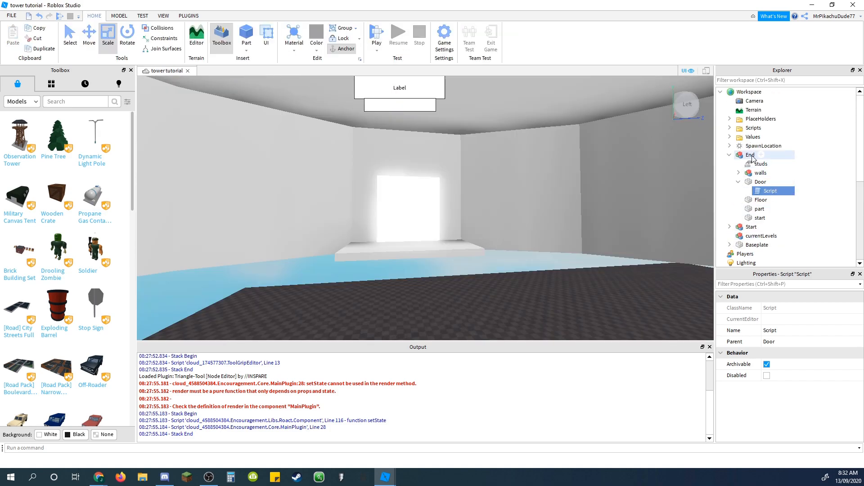
pyautogui.scroll(-3)
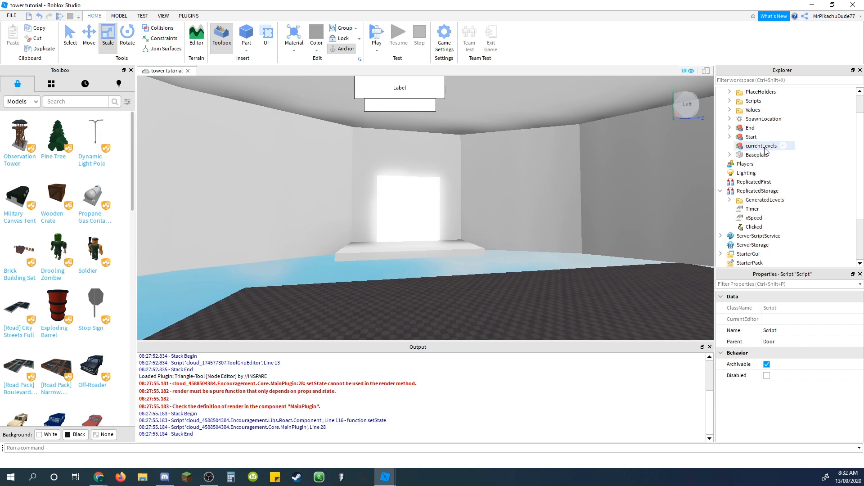
pyautogui.click(750, 227)
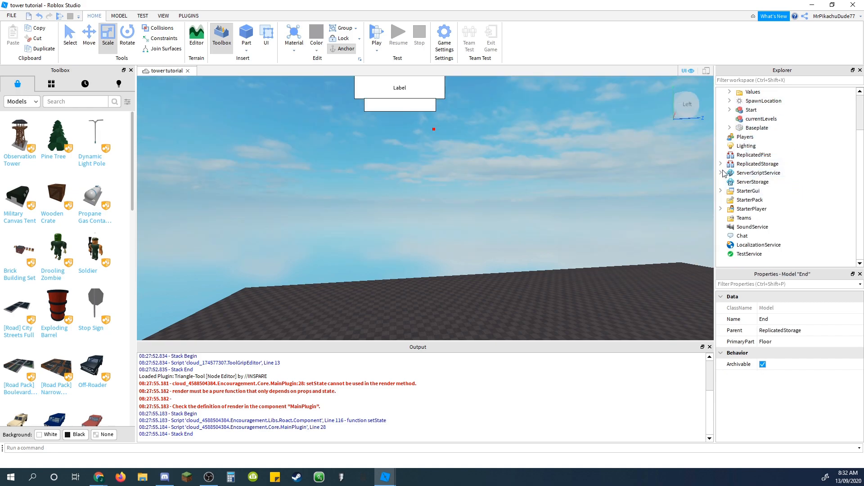
pyautogui.doubleClick(751, 164)
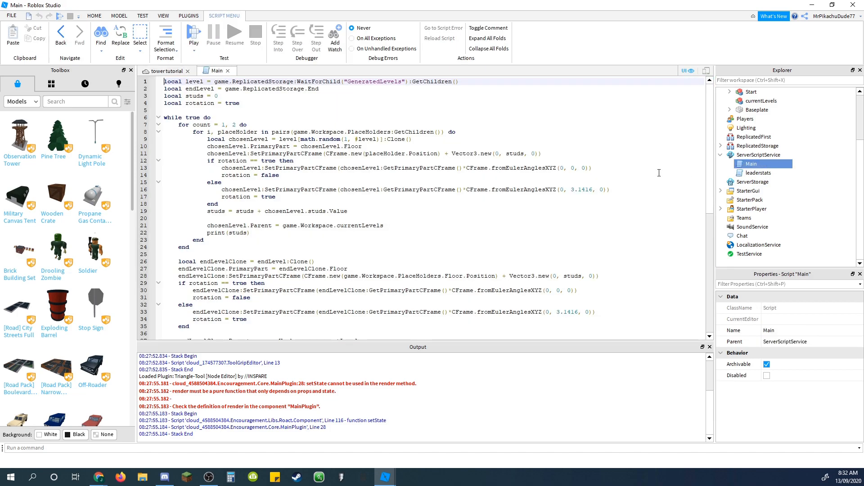
# Add player.stats.finished.Value = false after LoadCharacter in Main's round-reset loop
pyautogui.scroll(-3)
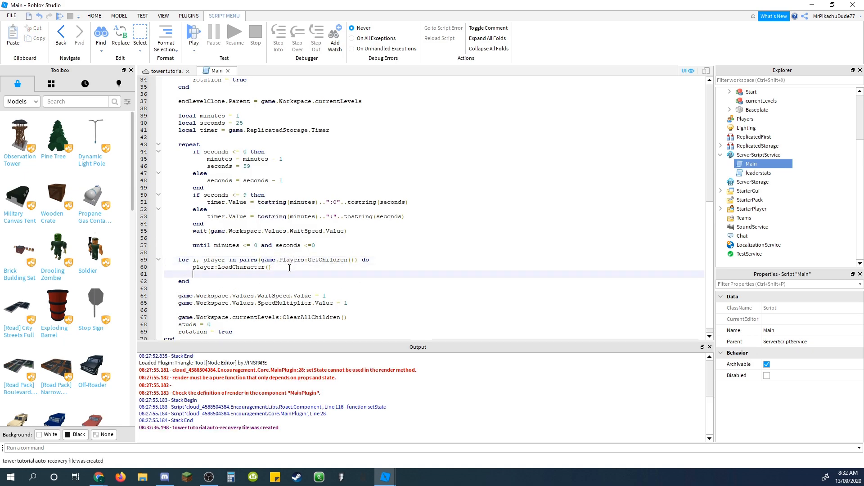
pyautogui.write('player.stats.finished.')
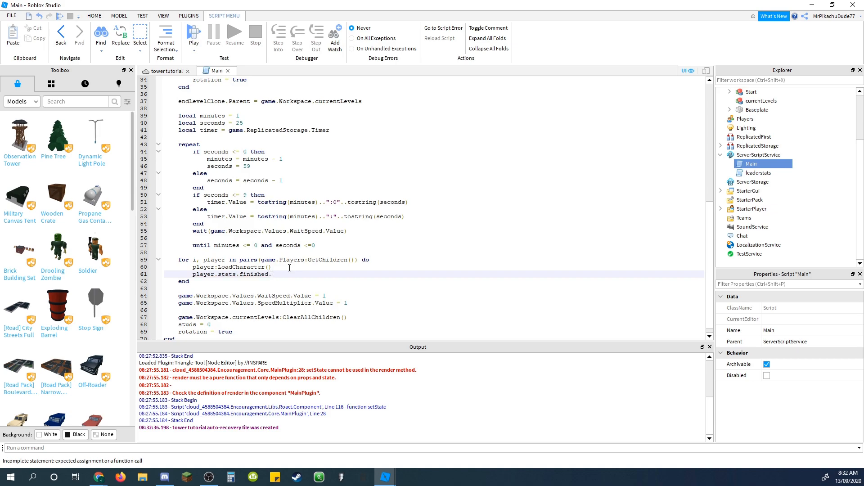
pyautogui.write('Value = false')
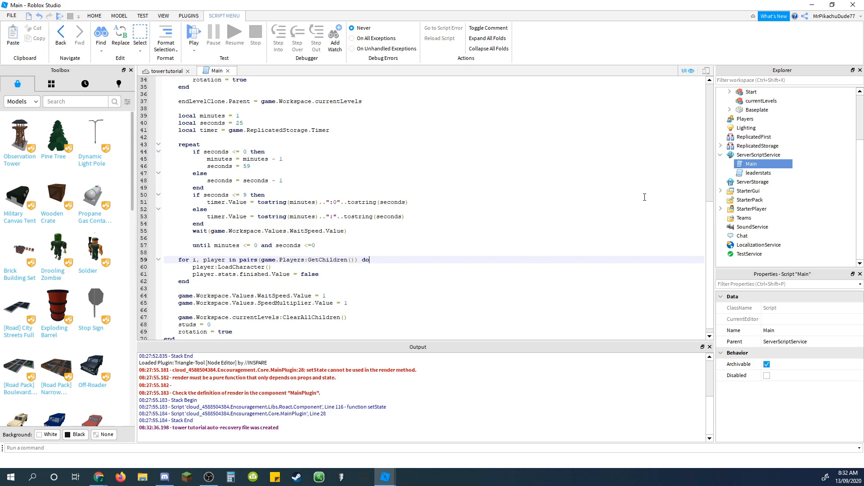
pyautogui.moveTo(728, 168)
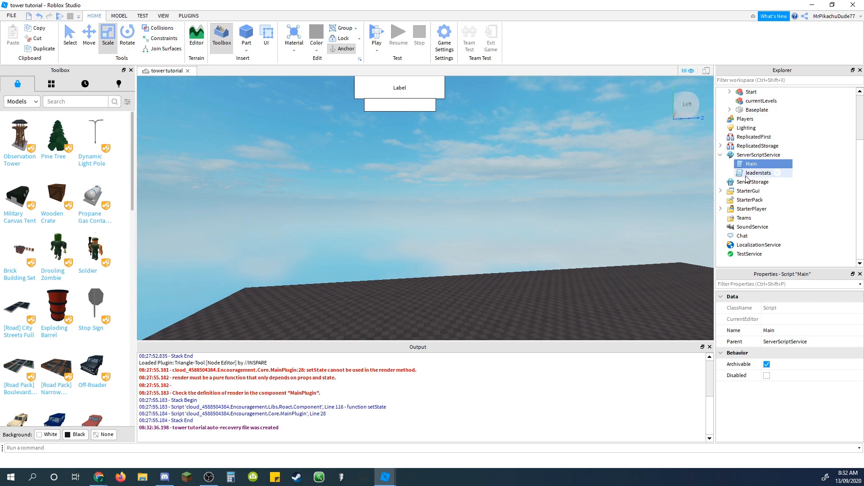
# Open the stats script, delete the saving code, and name the player folder 'stats'
pyautogui.click(758, 173)
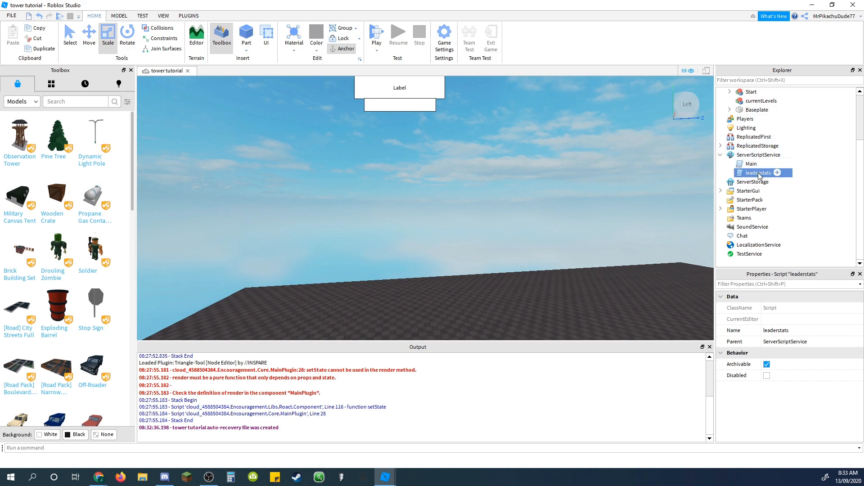
pyautogui.moveTo(742, 178)
pyautogui.write('stats')
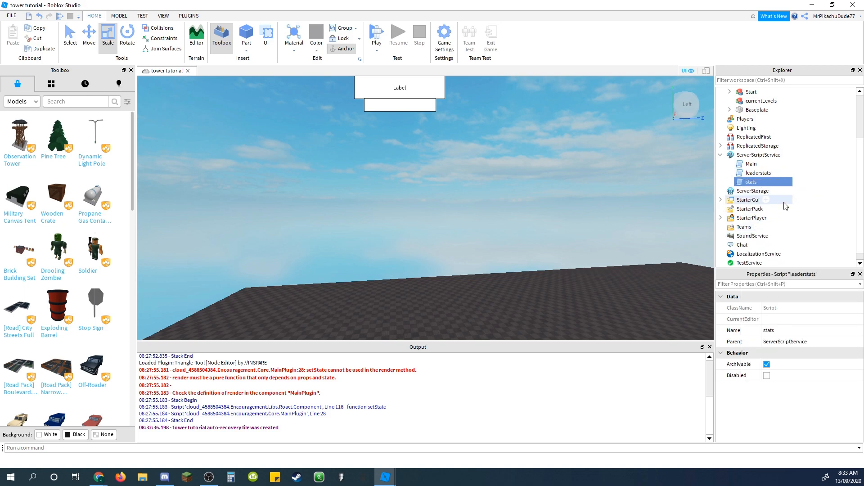
pyautogui.moveTo(747, 182)
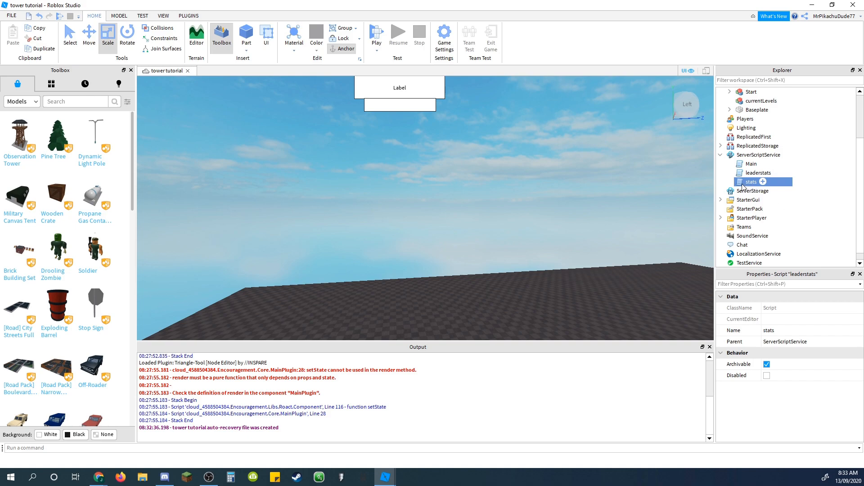
pyautogui.doubleClick(751, 181)
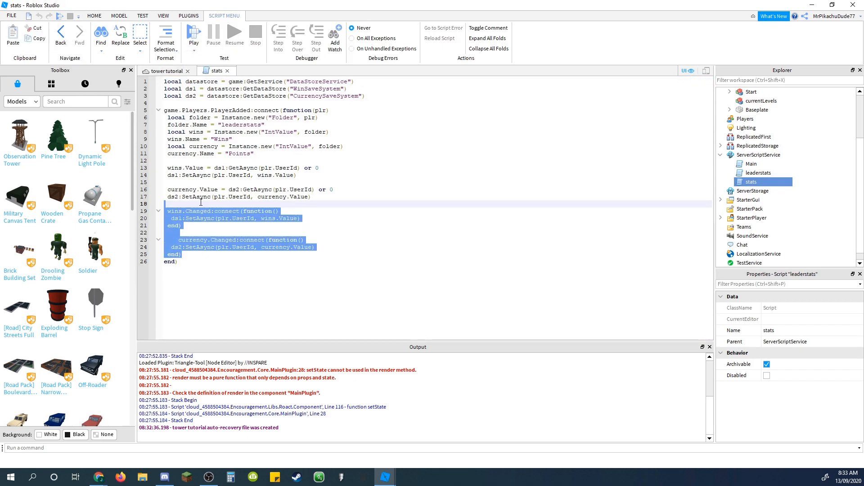
pyautogui.press('Delete')
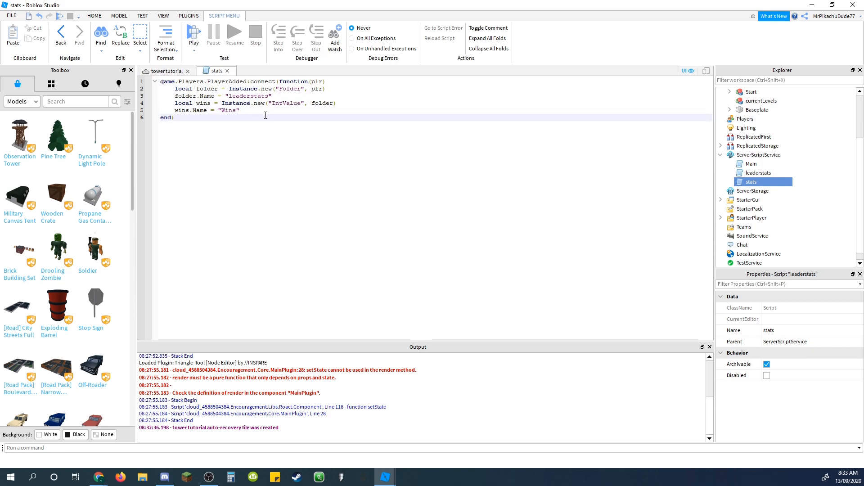
pyautogui.press('ctrl+a')
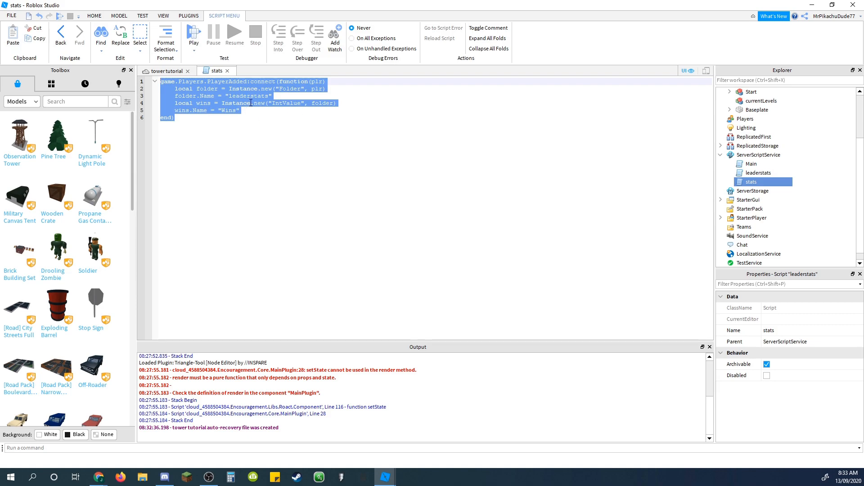
pyautogui.click(244, 95)
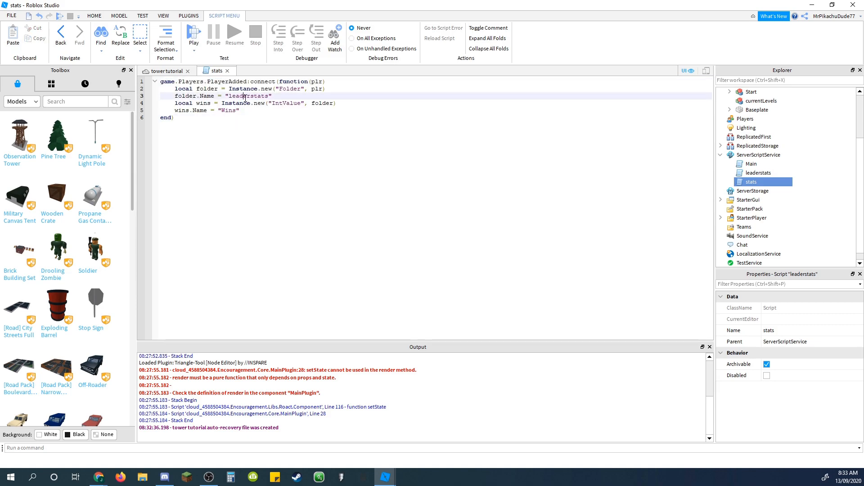
pyautogui.write('stats')
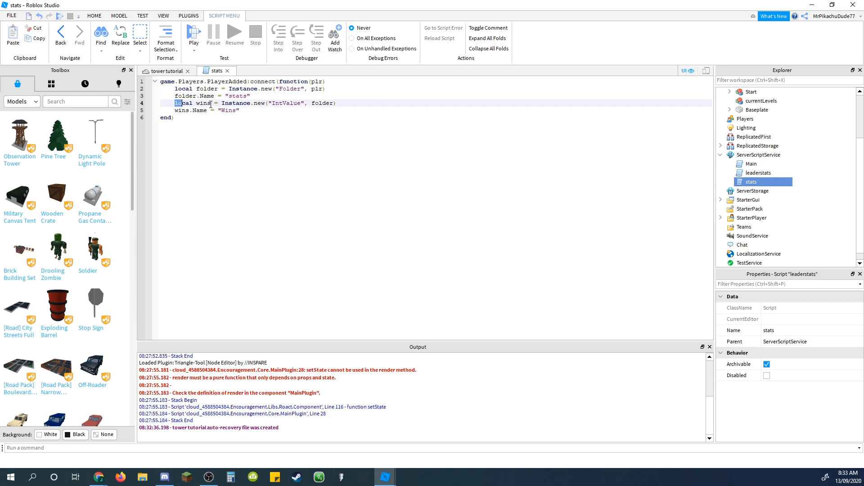
# Rename the wins value to 'finished' throughout and change it from IntValue to BoolValue
pyautogui.doubleClick(204, 102)
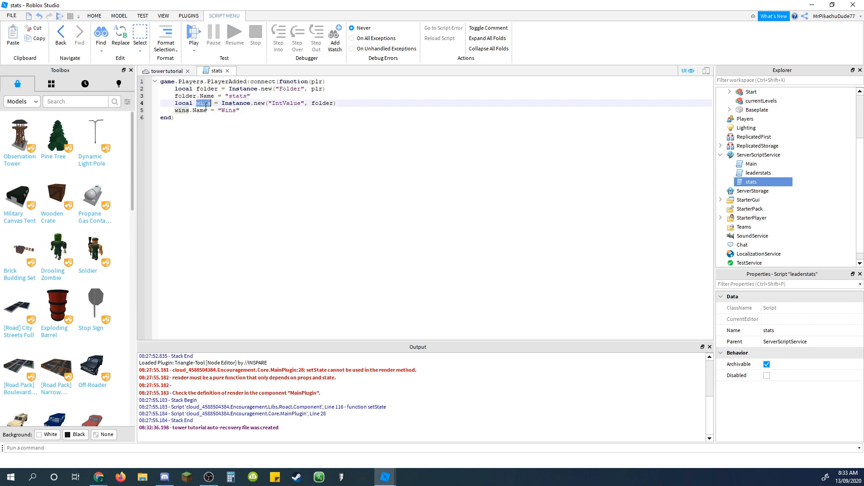
pyautogui.write('finished')
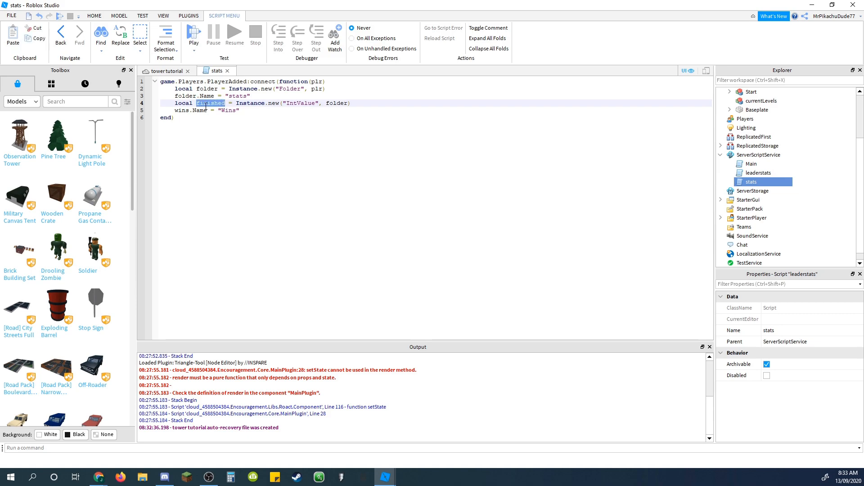
pyautogui.write('finished')
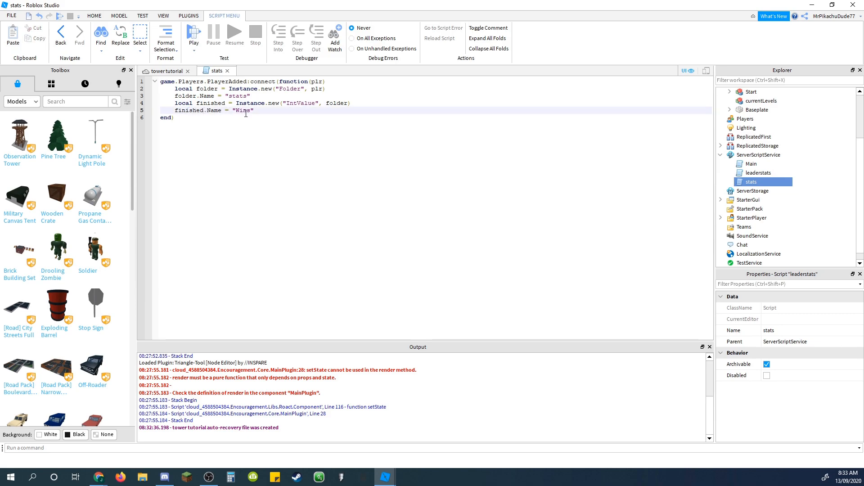
pyautogui.write('finished')
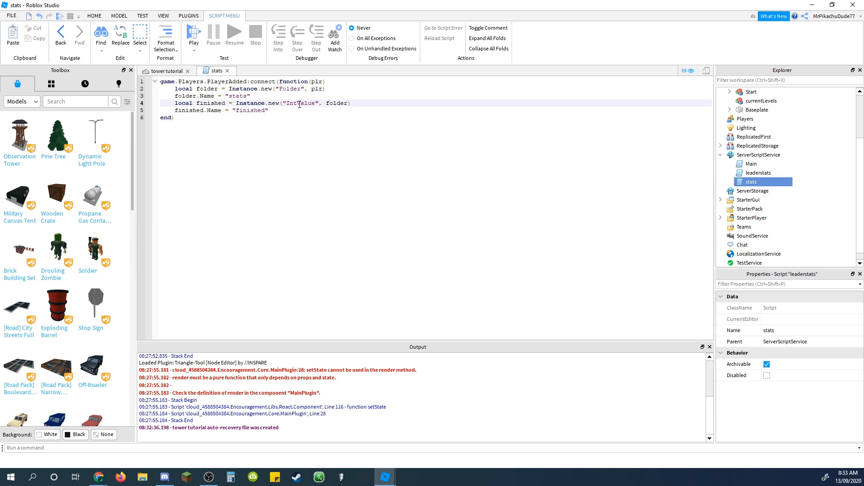
pyautogui.write('BoolValue')
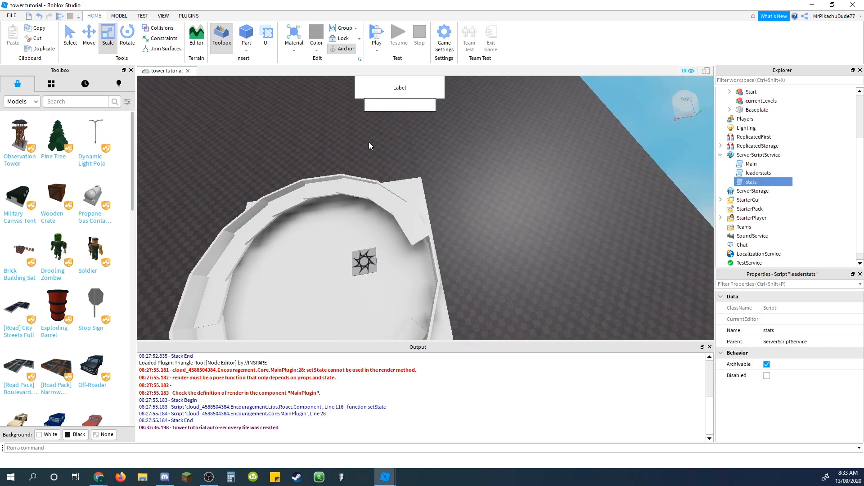
# Playtest the tower run to earn a win, then stop the playtest
pyautogui.click(377, 38)
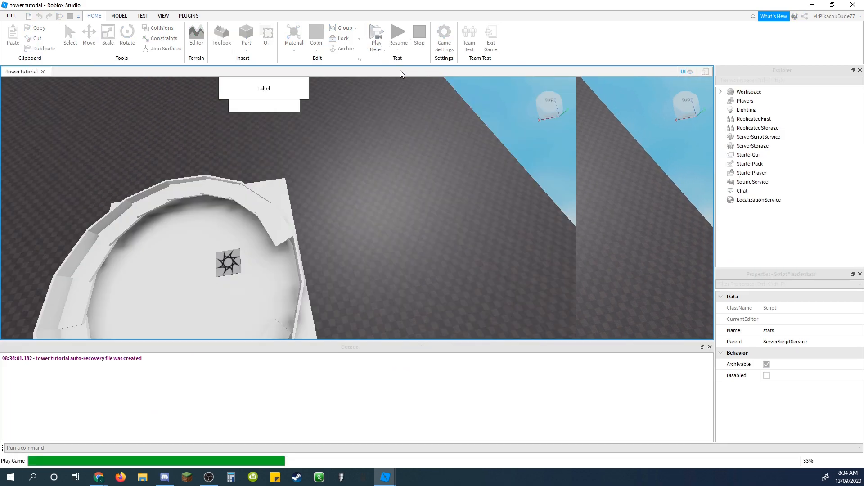
pyautogui.click(377, 38)
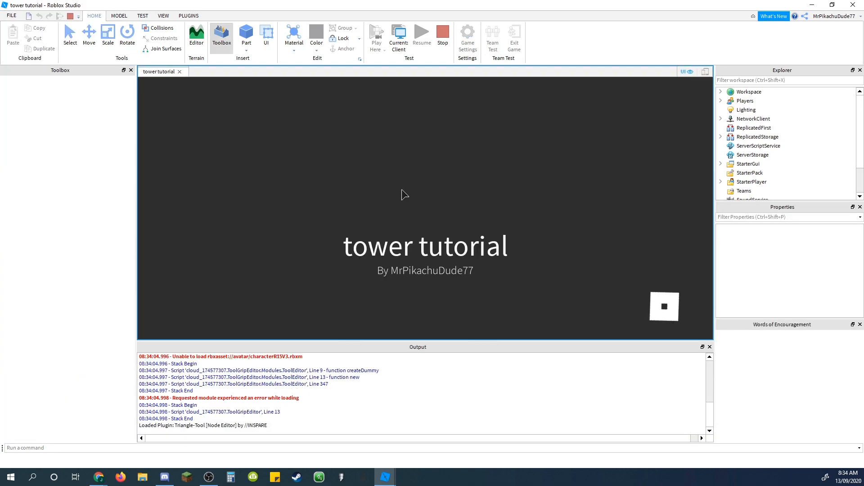
pyautogui.click(375, 32)
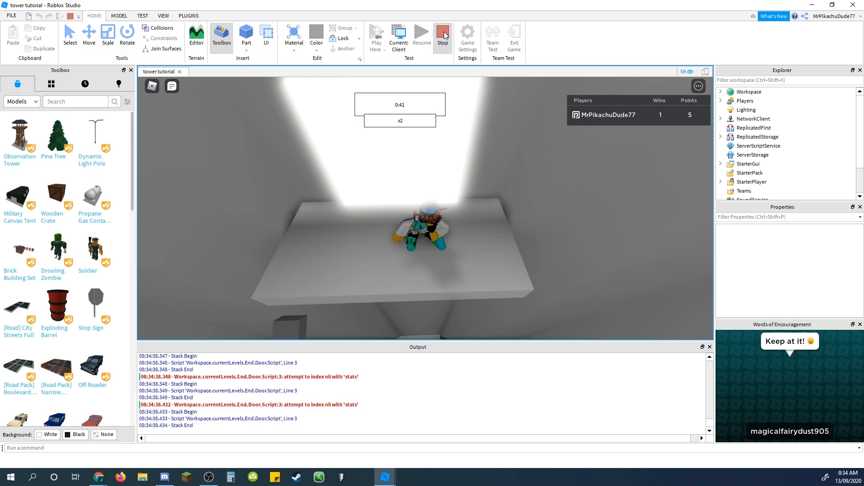
pyautogui.click(443, 34)
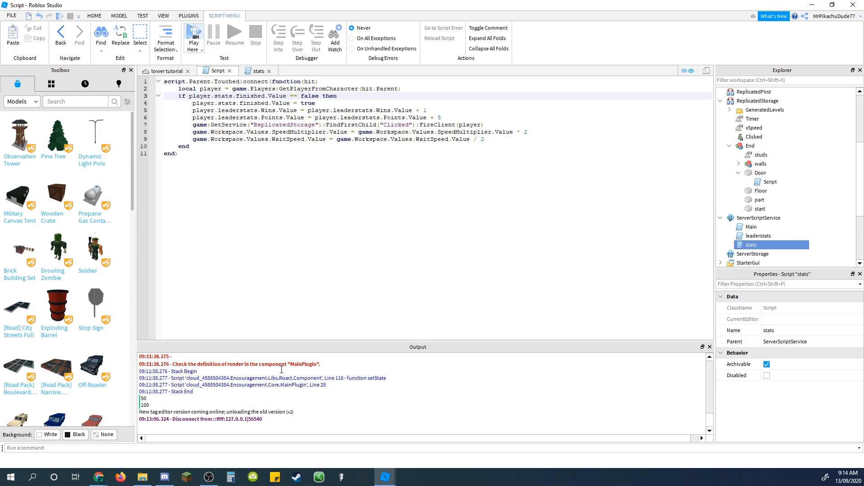
# Open ButtonChange, delete the ClickDetector:Destroy() line, and replace Button with Door in the BrickColor line
pyautogui.click(177, 153)
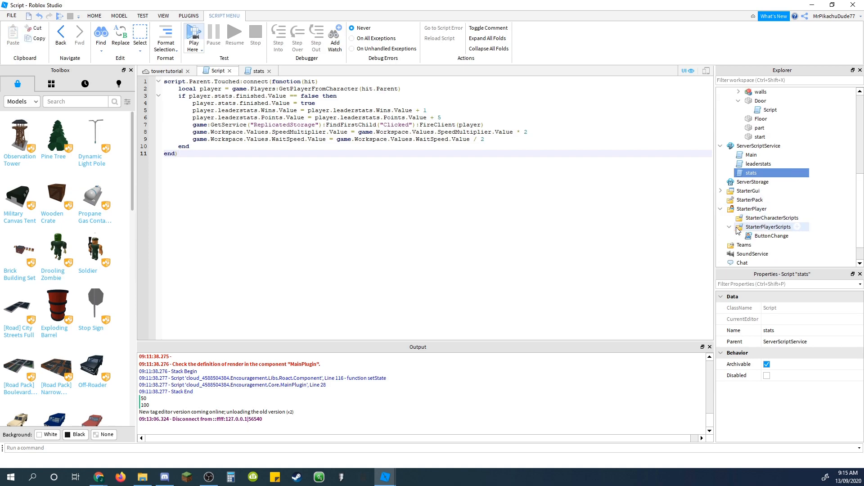
pyautogui.doubleClick(770, 235)
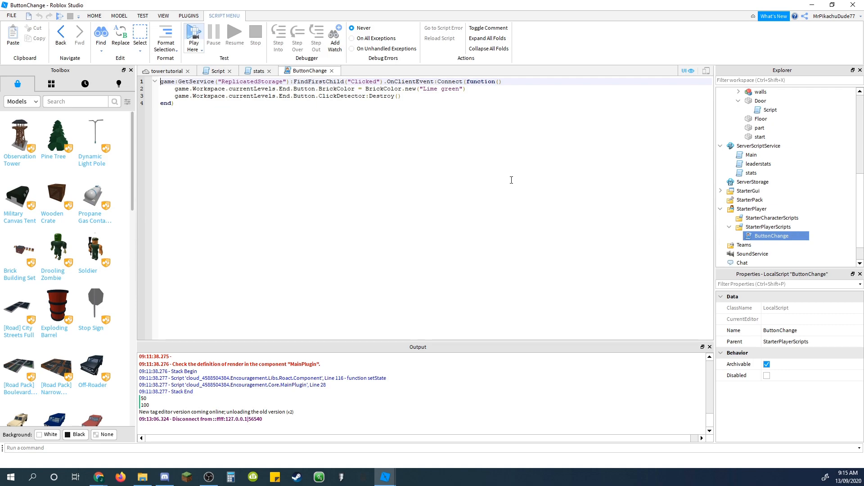
pyautogui.doubleClick(391, 96)
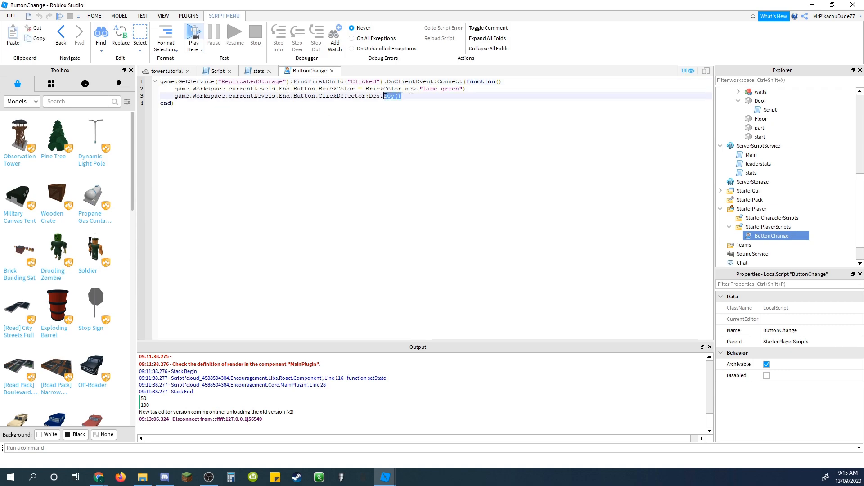
pyautogui.tripleClick(281, 97)
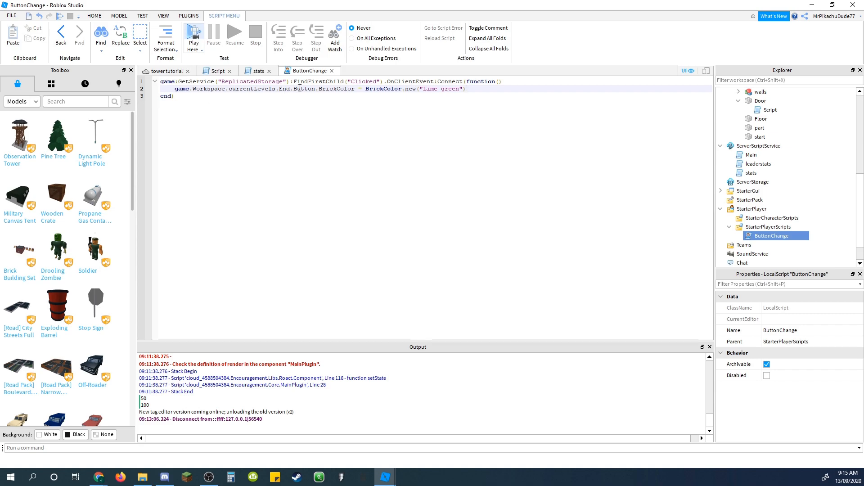
pyautogui.doubleClick(303, 89)
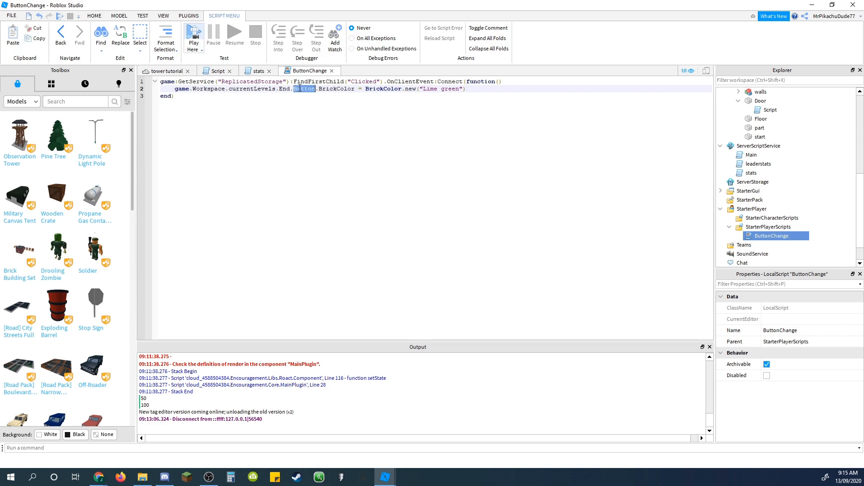
pyautogui.moveTo(310, 94)
pyautogui.write('Door')
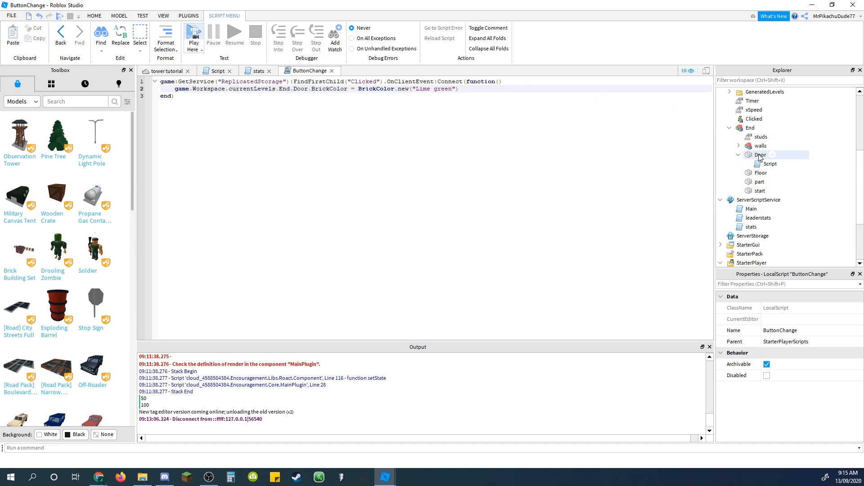
pyautogui.moveTo(781, 159)
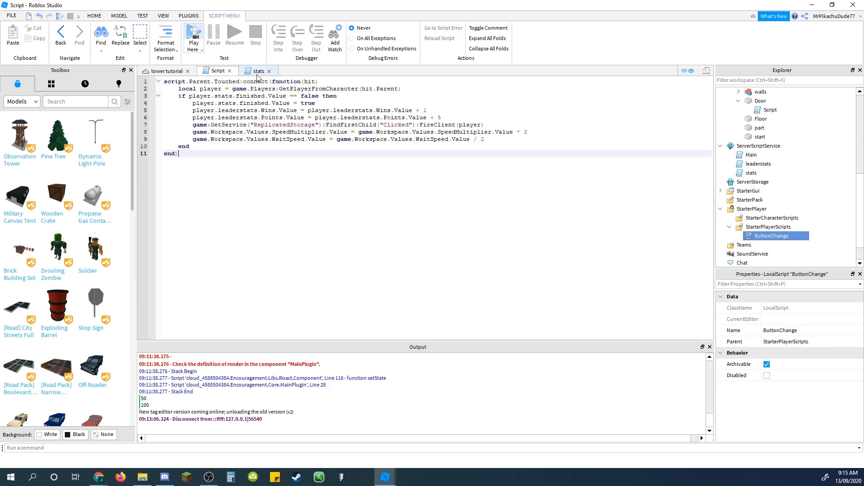
# In the stats script, default each player's finished.Value to false
pyautogui.click(259, 70)
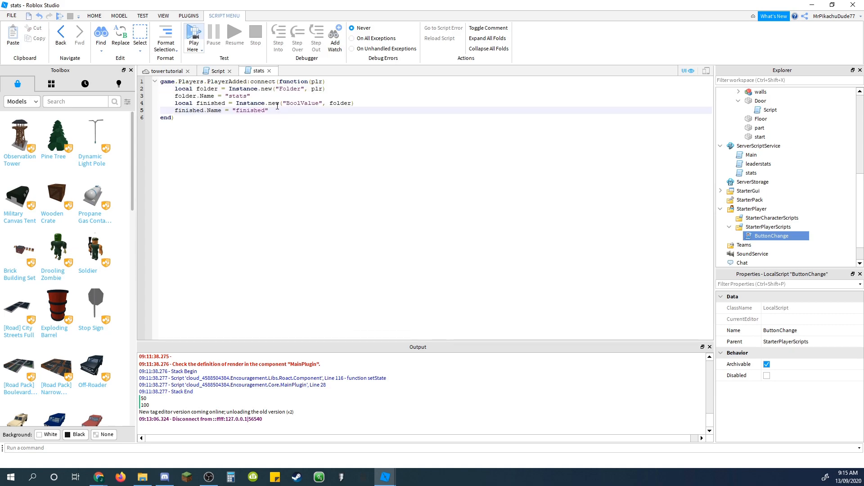
pyautogui.write('finished.Value')
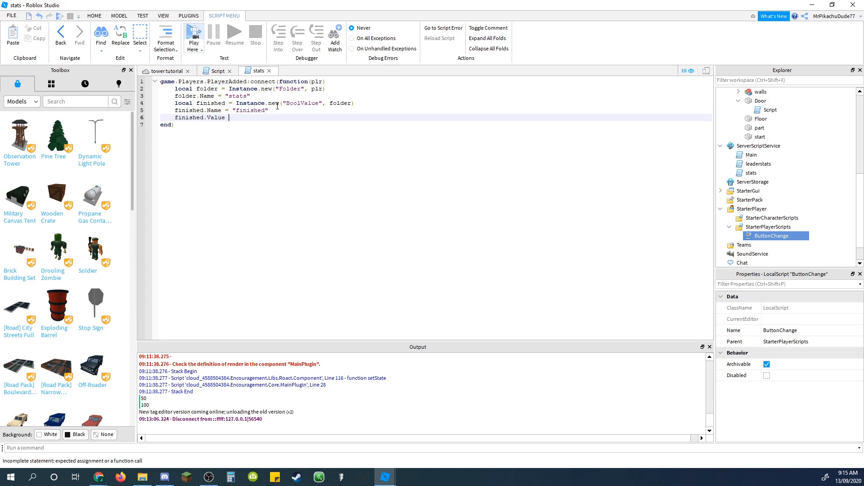
pyautogui.write('false')
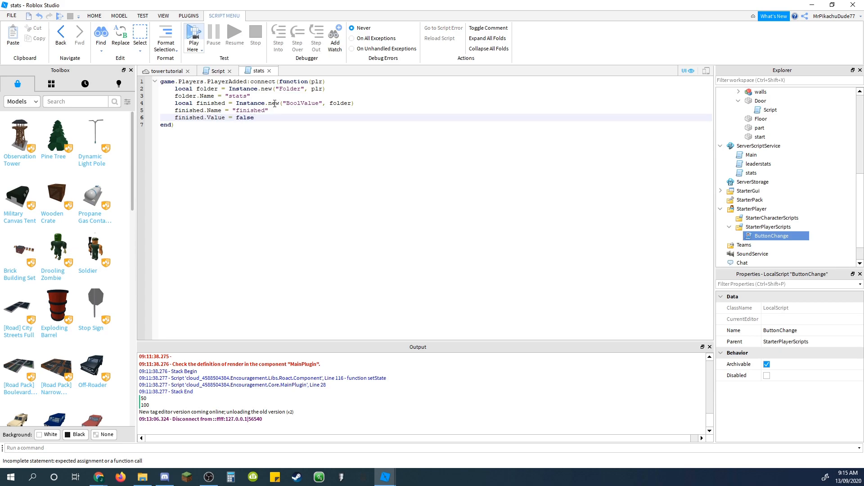
# In the Door script, require a valid player in the condition before checking finished.Value == false
pyautogui.click(218, 70)
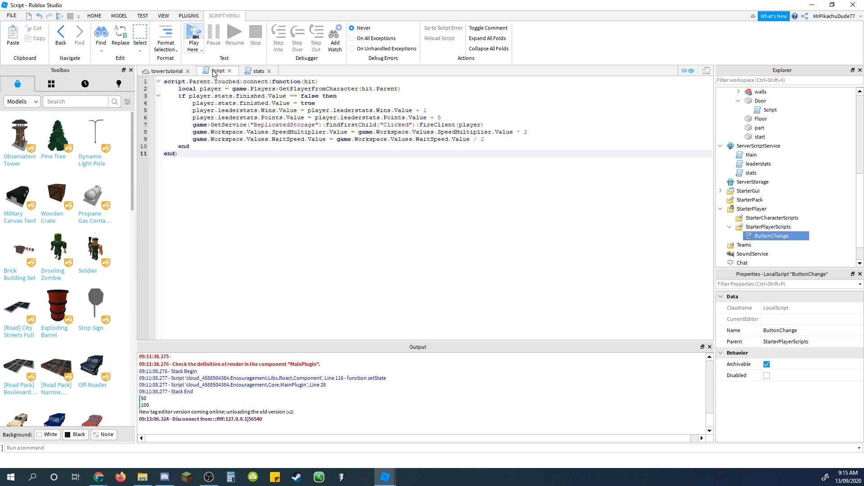
pyautogui.click(187, 96)
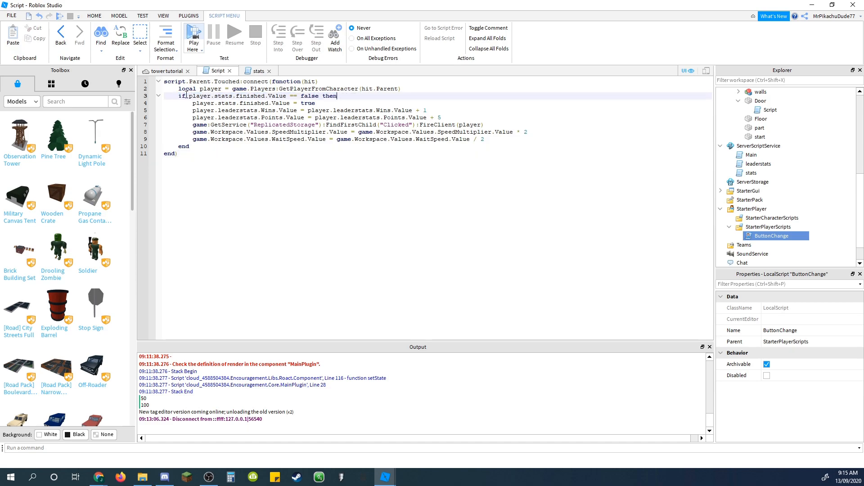
pyautogui.write('player and')
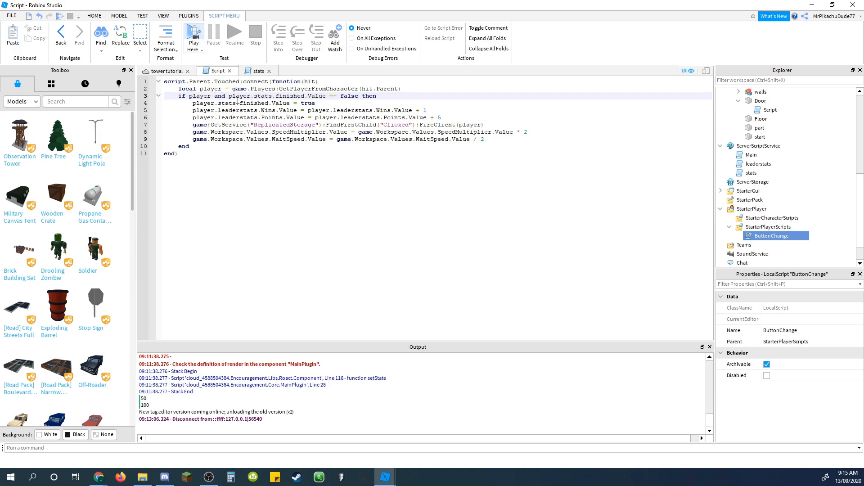
pyautogui.doubleClick(200, 96)
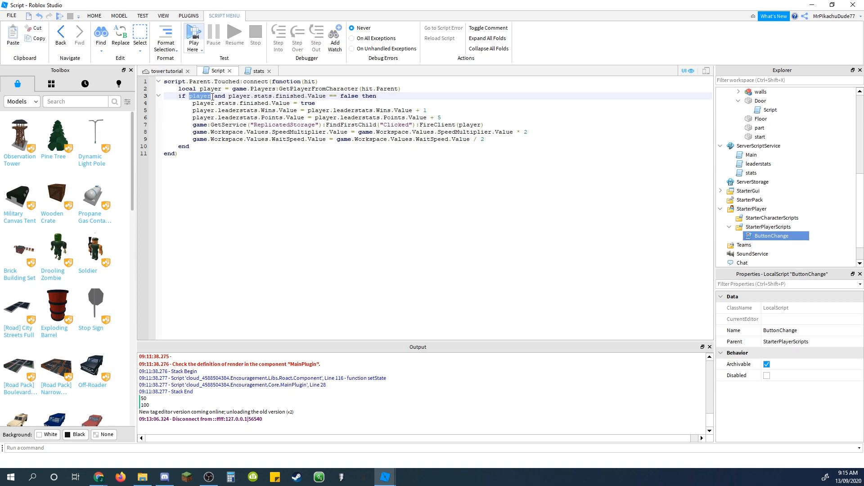
pyautogui.click(195, 96)
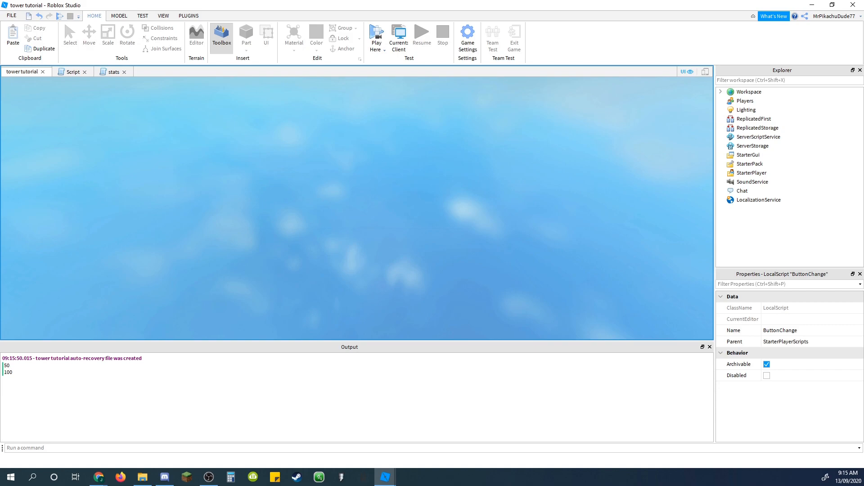
# Playtest touching the door to turn it green and earn 1 win and 5 points, then stop
pyautogui.click(377, 34)
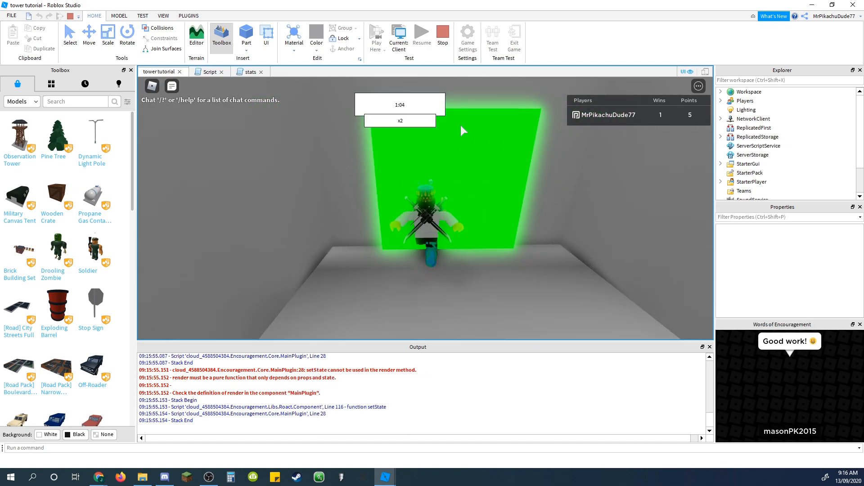
pyautogui.click(441, 39)
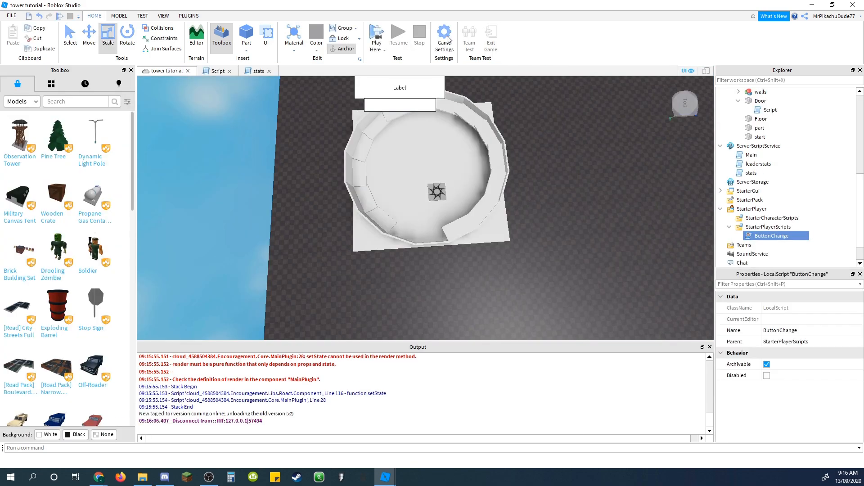
pyautogui.moveTo(603, 243)
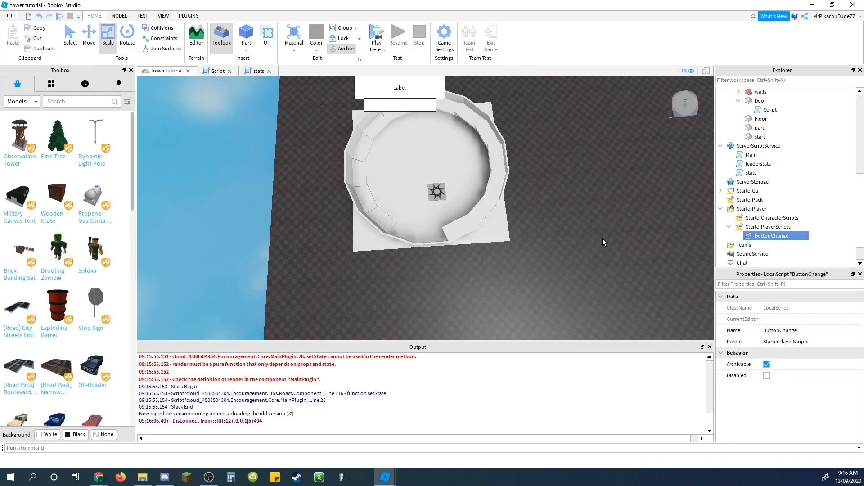